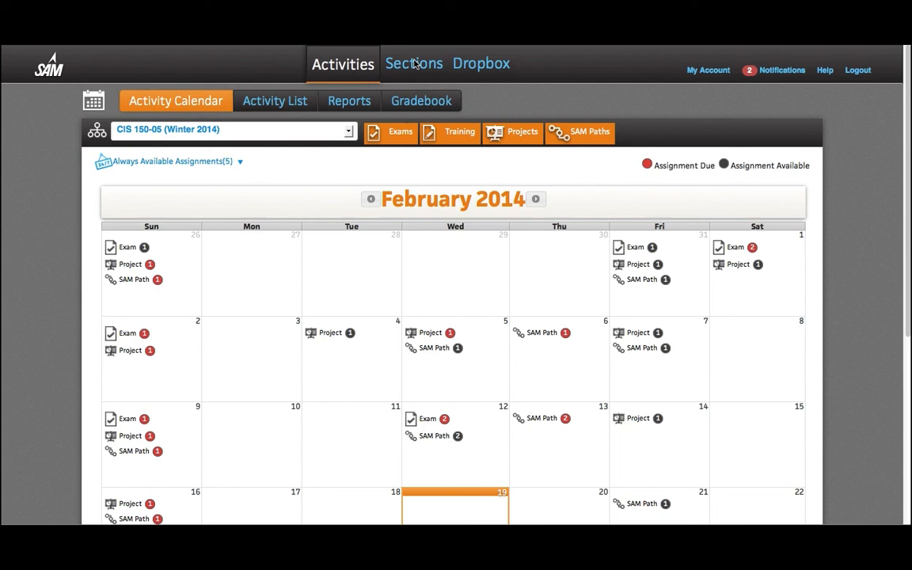
Show the Sections page listing the CIS 150-05 Winter 2014 enrollment
click(412, 64)
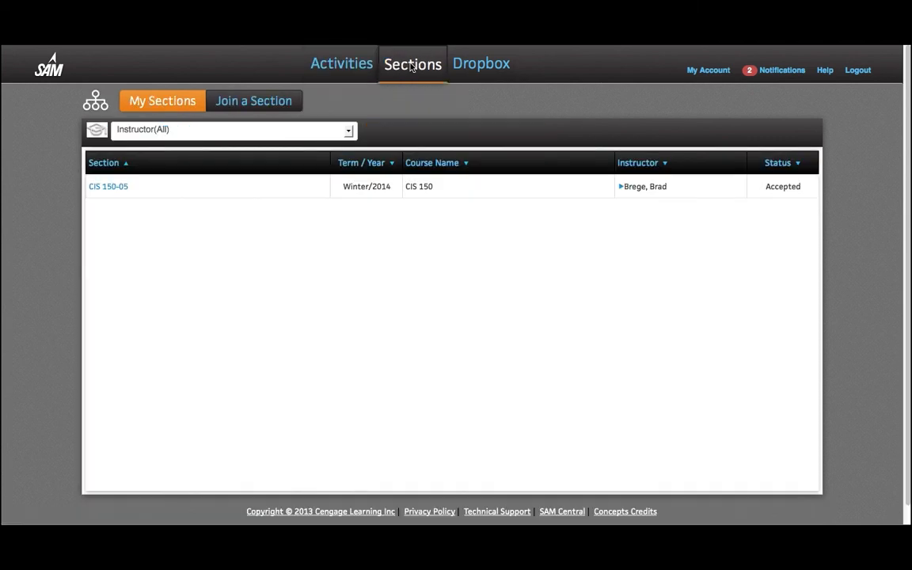
From the joinable sections list, join the Lab Exam Skills Review section
click(253, 101)
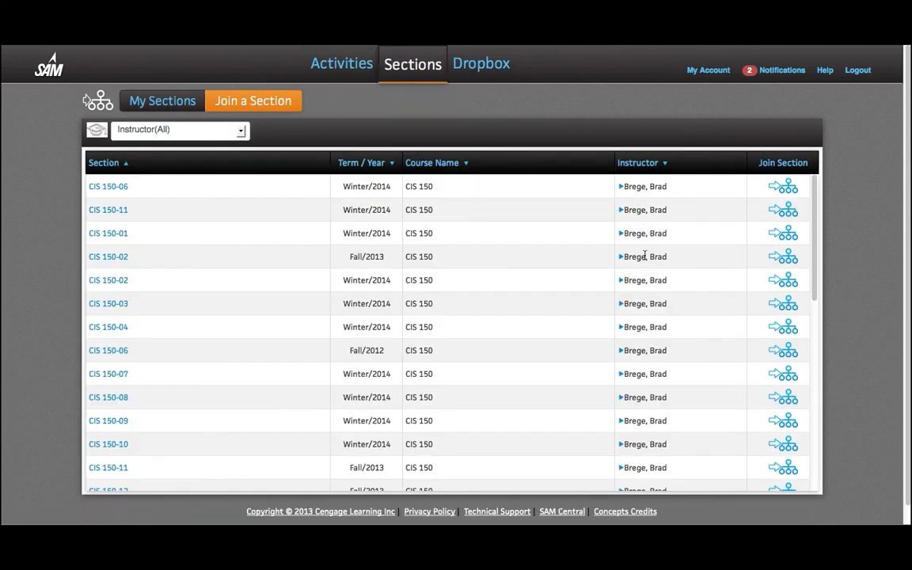
scroll(down, 3)
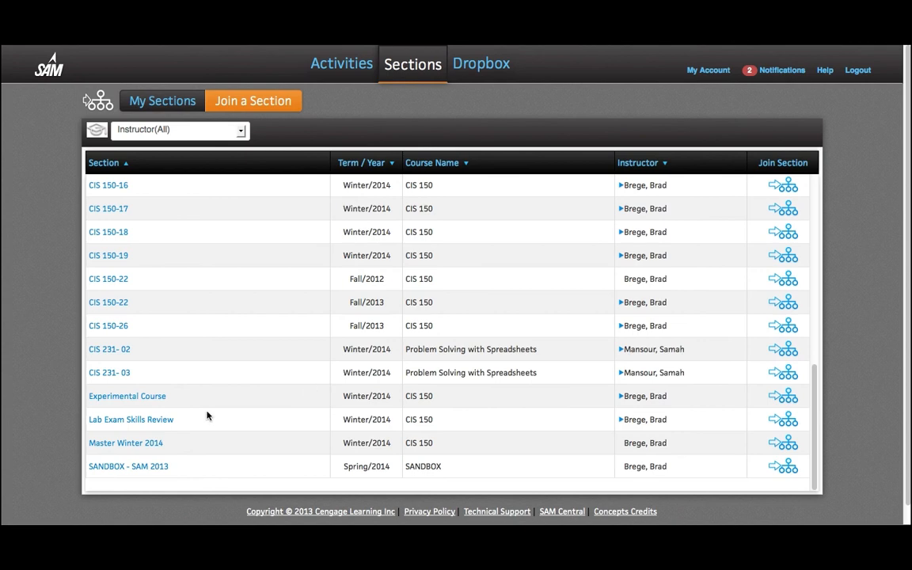
mouse_move(130, 420)
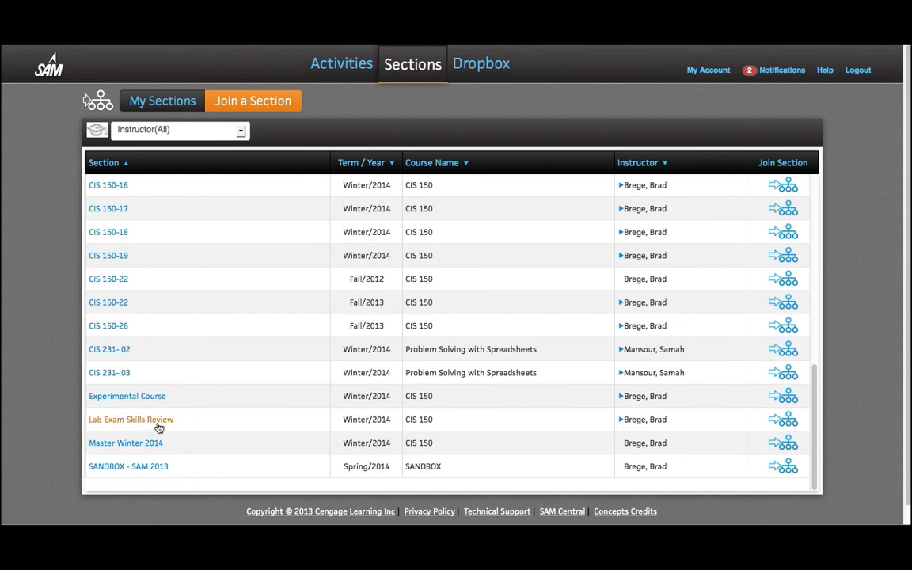
mouse_move(176, 428)
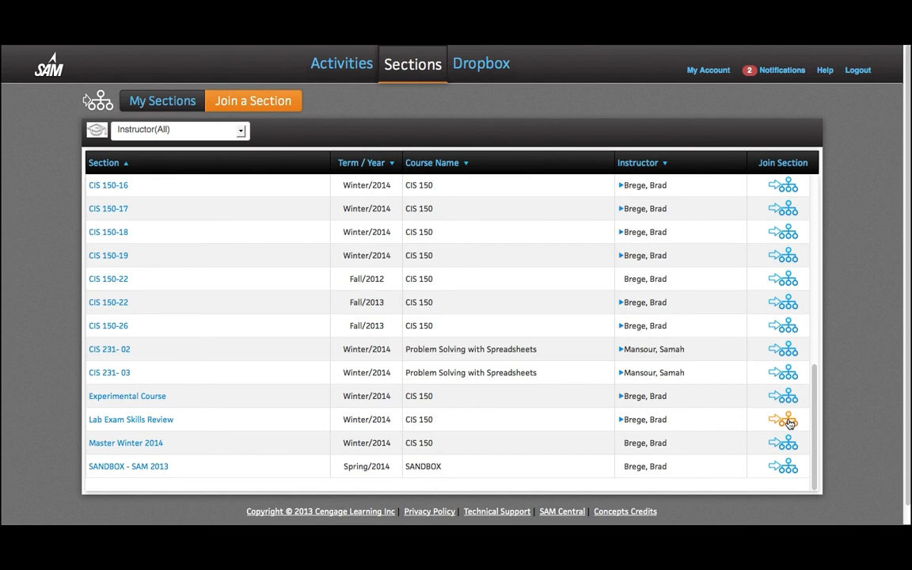
click(783, 420)
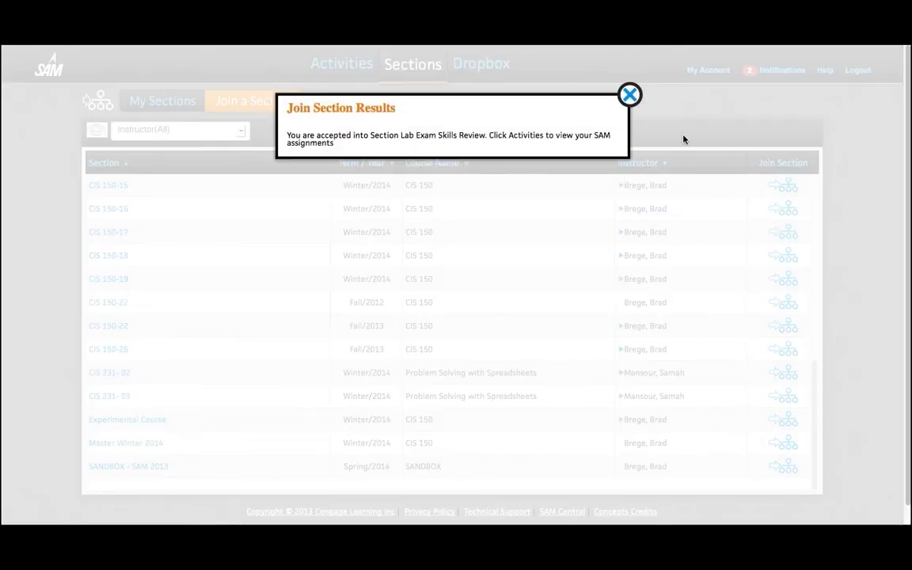
Confirm Lab Exam Skills Review shows under My Sections, then return to Activities
click(630, 95)
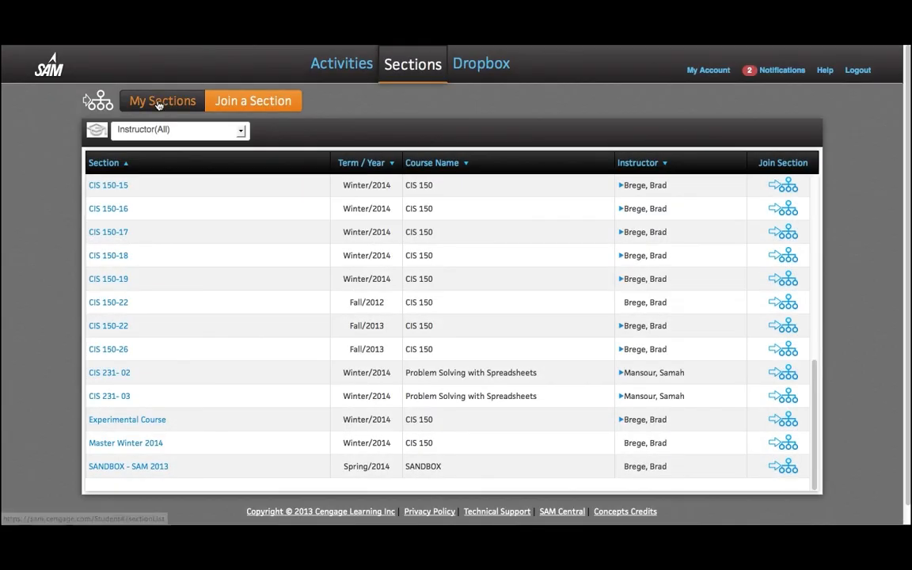
click(240, 130)
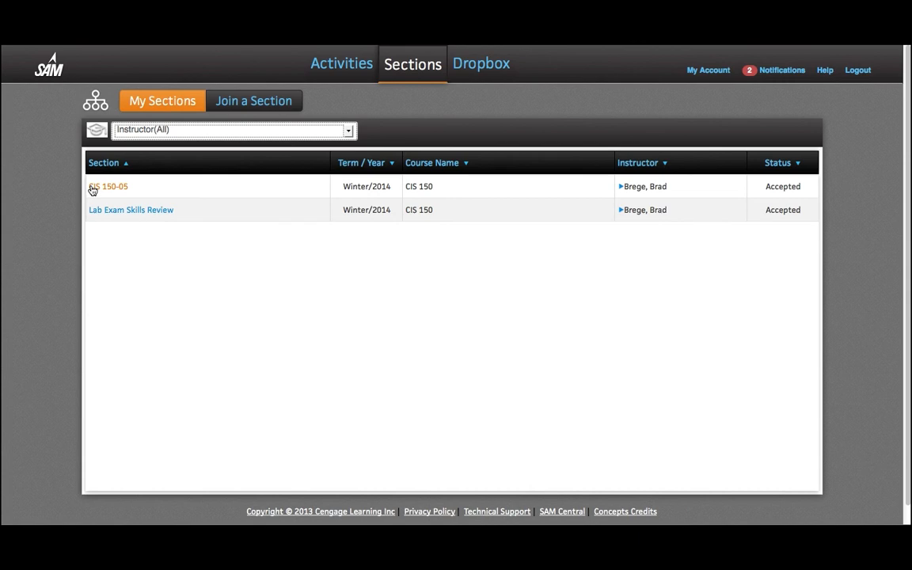
mouse_move(167, 207)
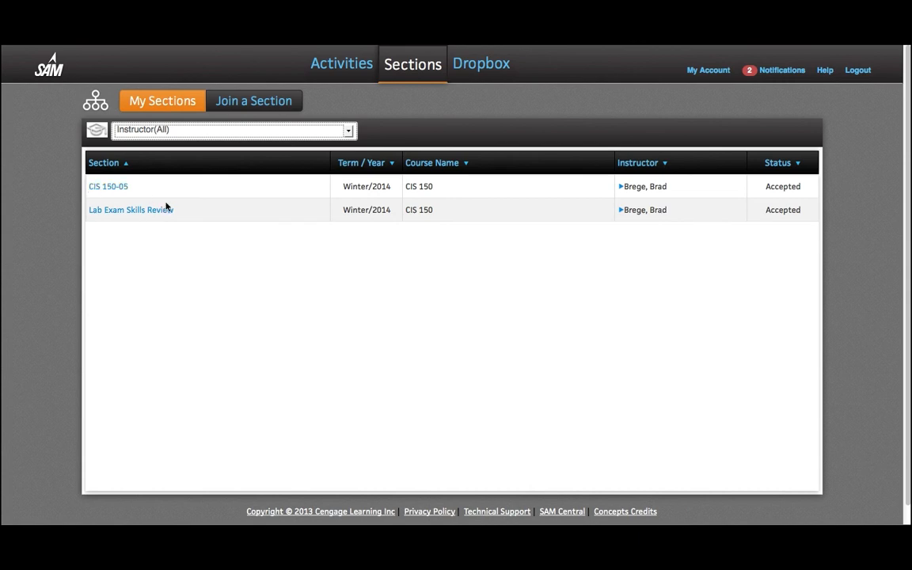
mouse_move(177, 223)
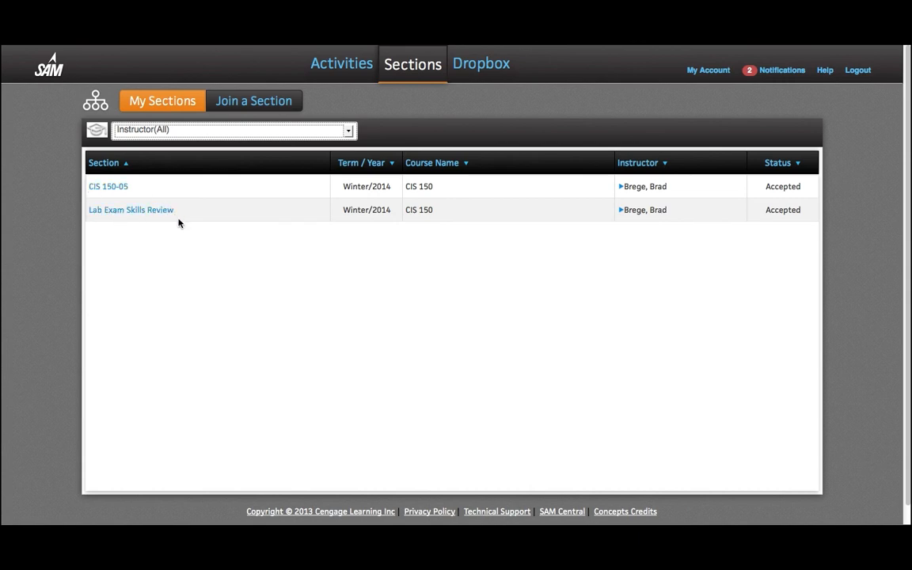
mouse_move(244, 136)
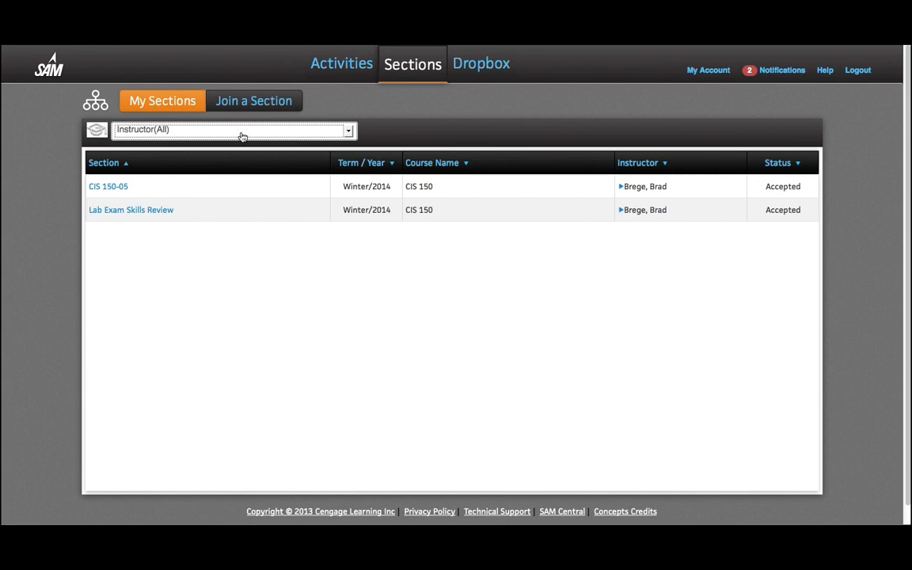
click(342, 63)
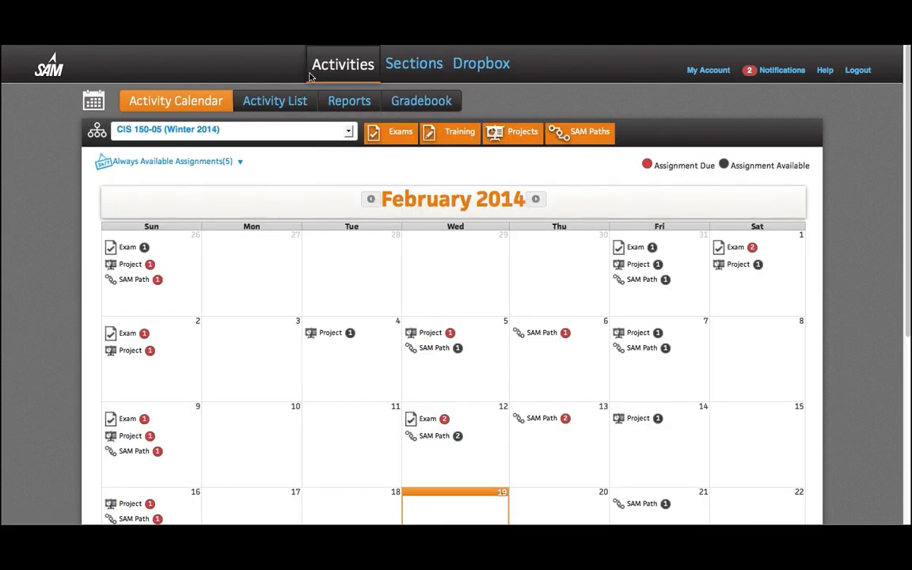
From the Lab Exam Skills Review activity list, launch Excel 2010 CH 1 Exam Review Skills Practice
click(275, 101)
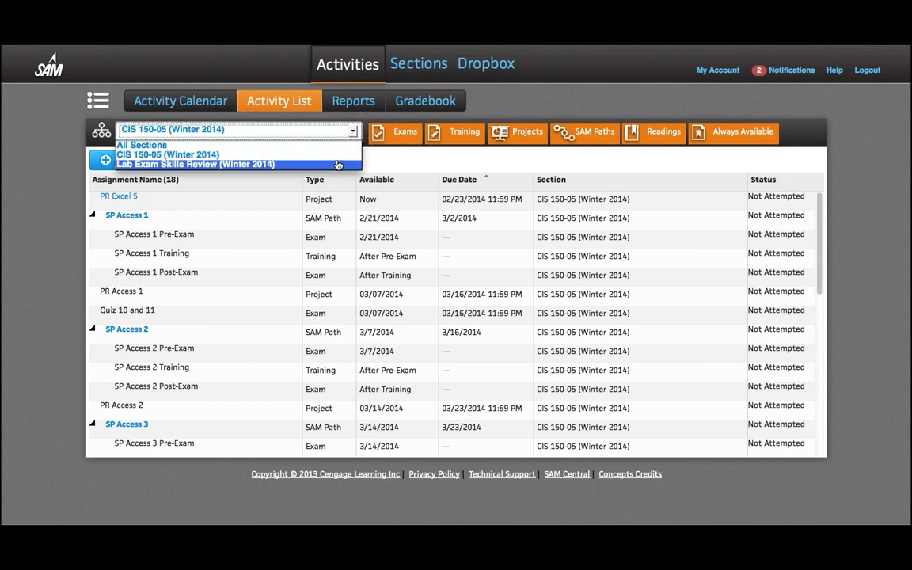
click(196, 163)
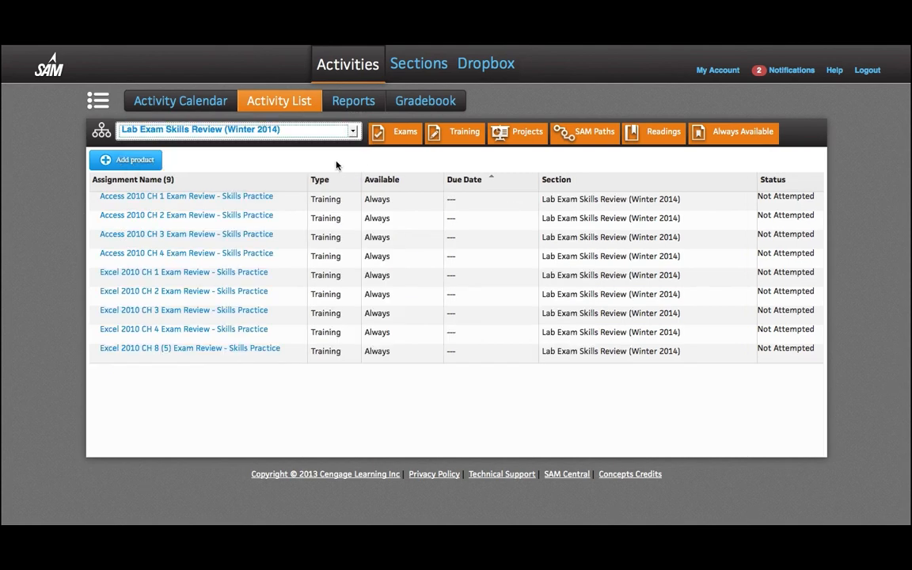
mouse_move(298, 220)
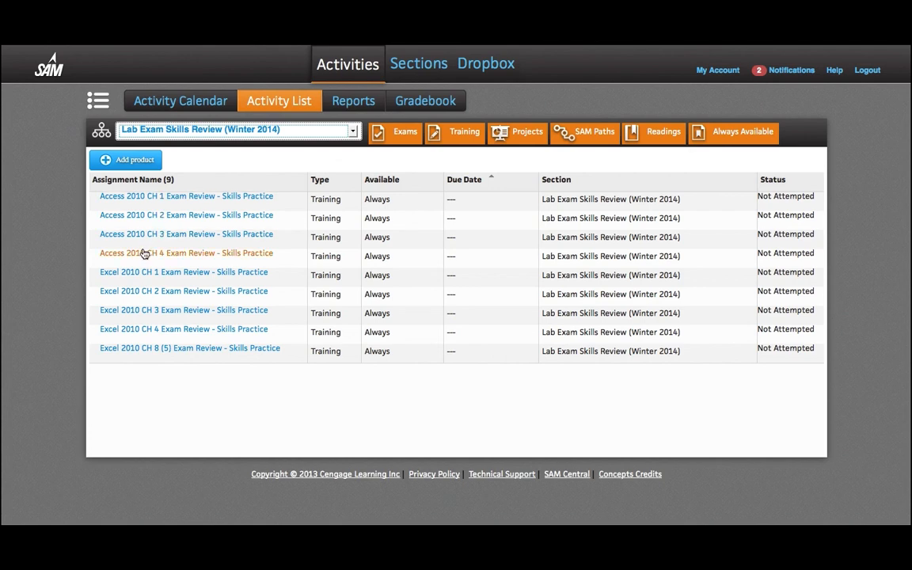
mouse_move(180, 272)
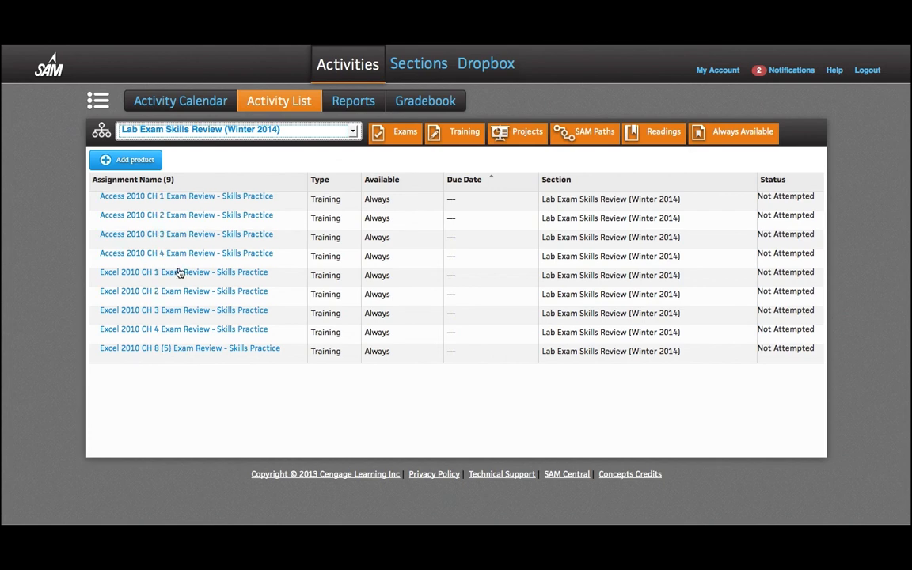
click(184, 273)
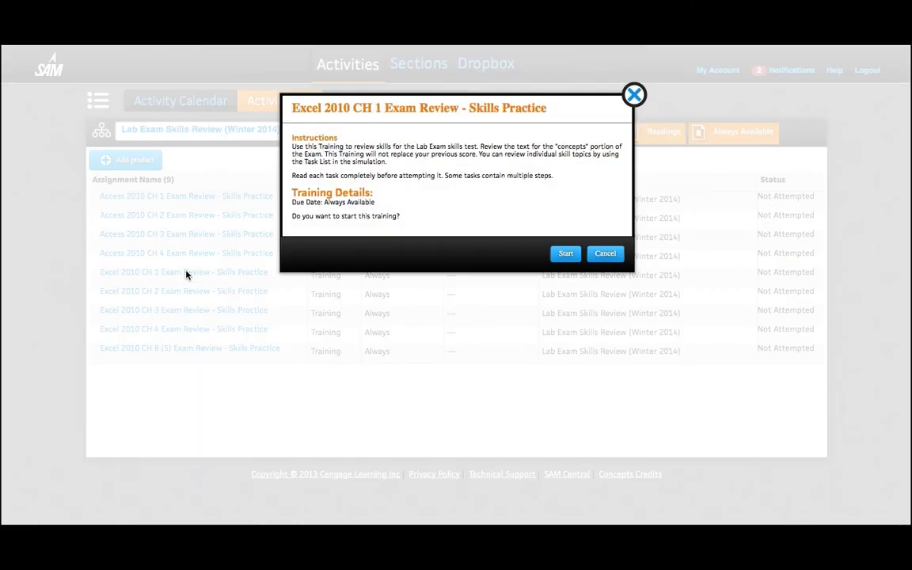
mouse_move(565, 254)
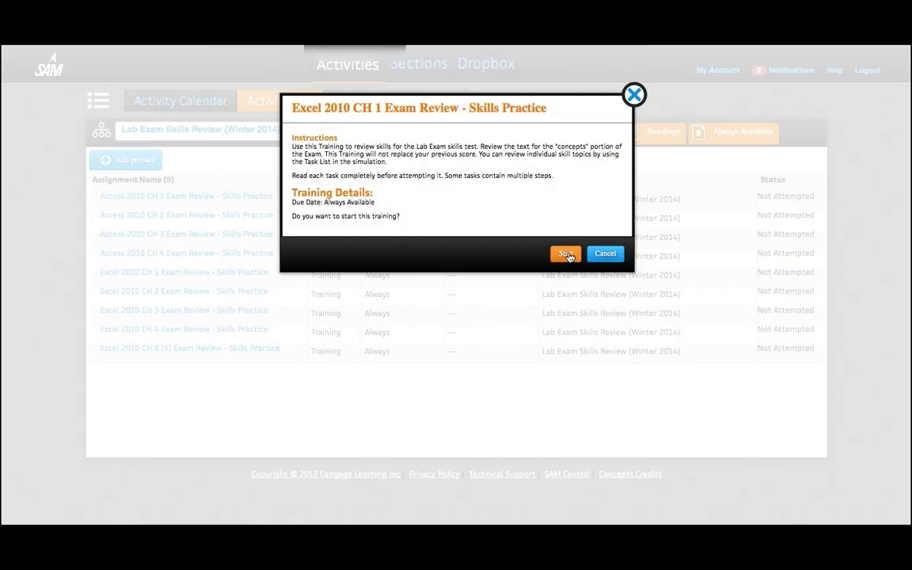
click(565, 253)
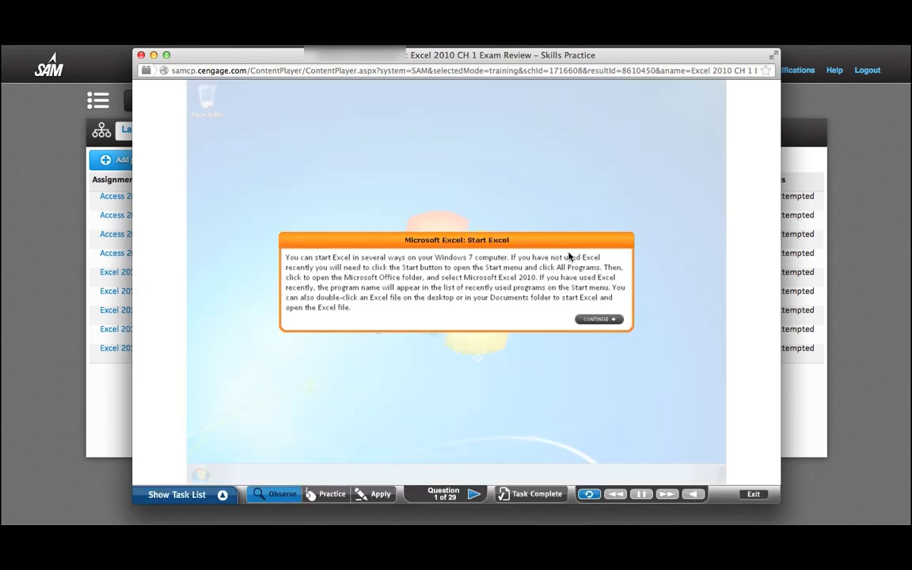
mouse_move(380, 494)
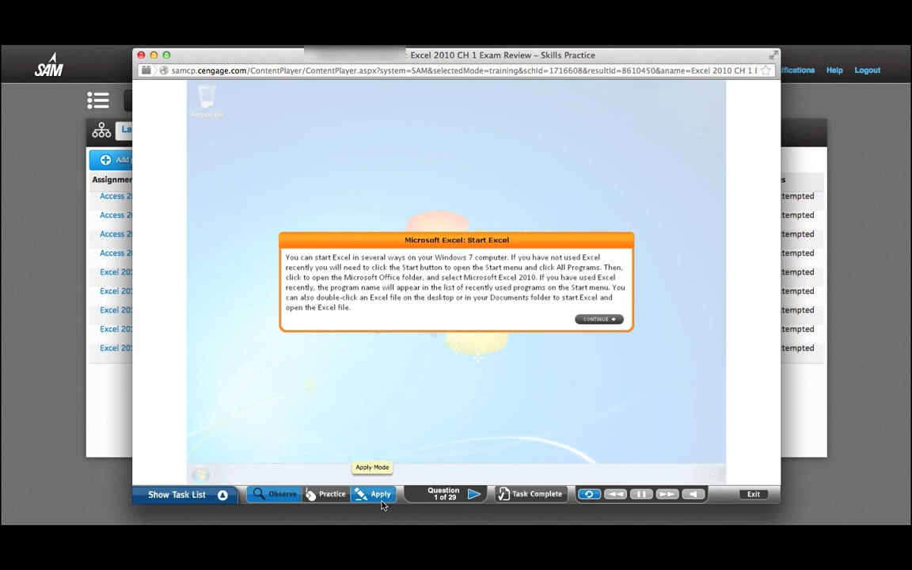
mouse_move(419, 390)
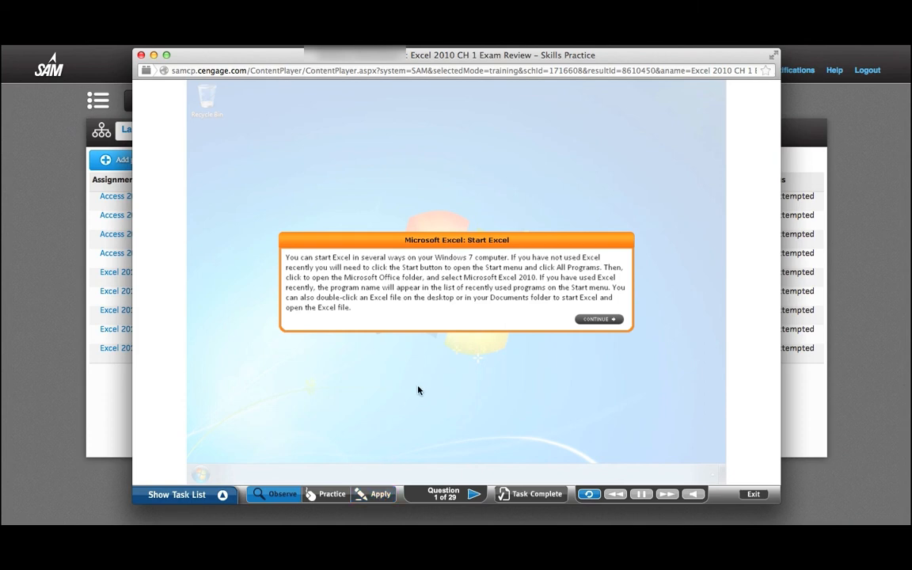